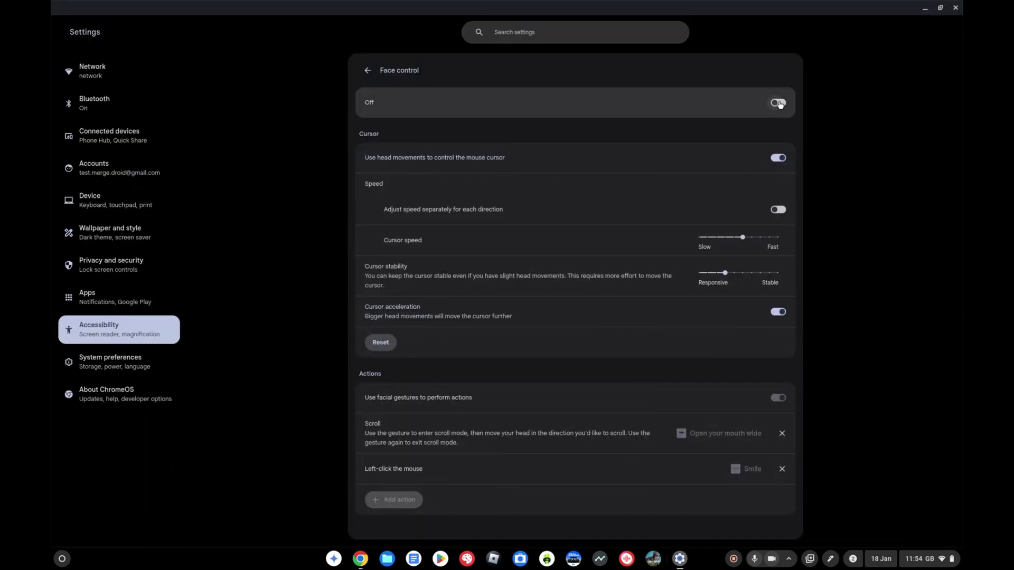
Step: Switch Face control on and drag cursor speed close to Fast
left_click(778, 102)
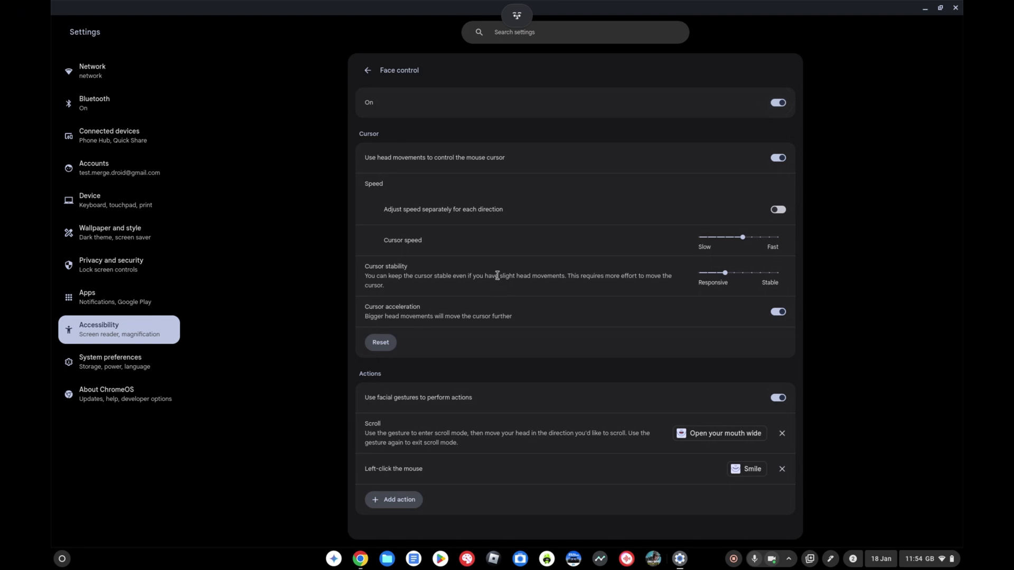
mouse_move(485, 247)
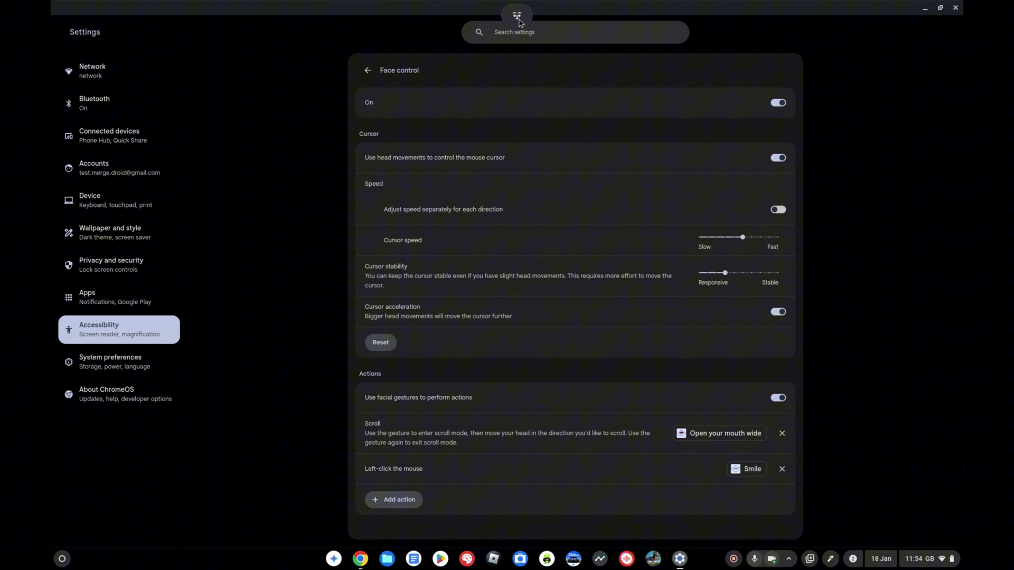
mouse_move(518, 88)
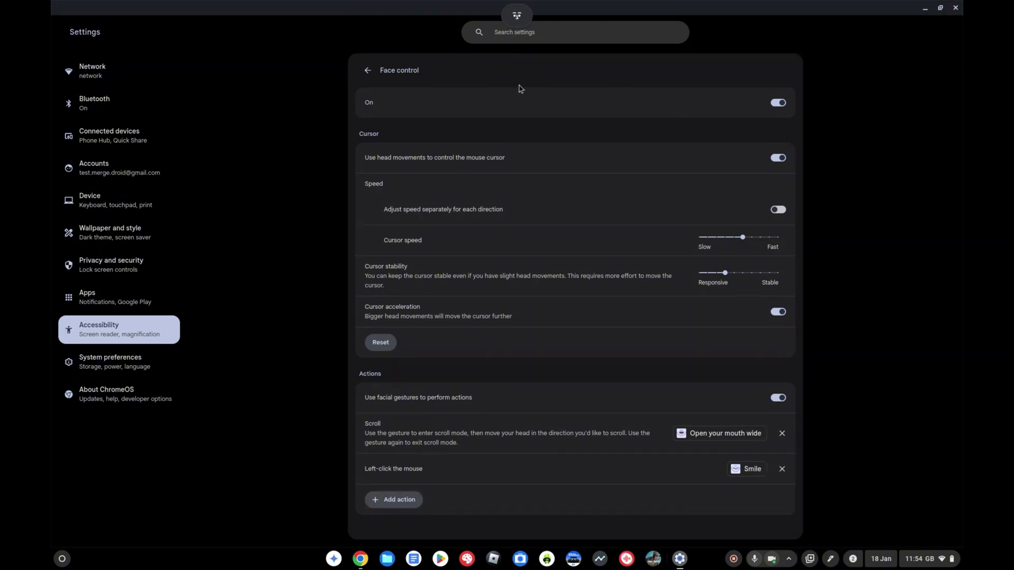
mouse_move(527, 123)
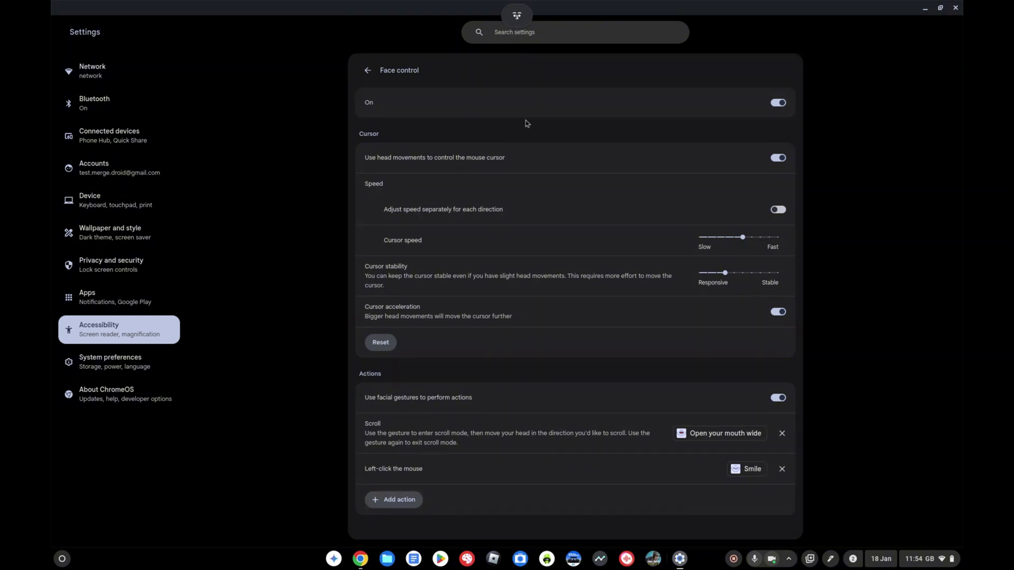
mouse_move(617, 208)
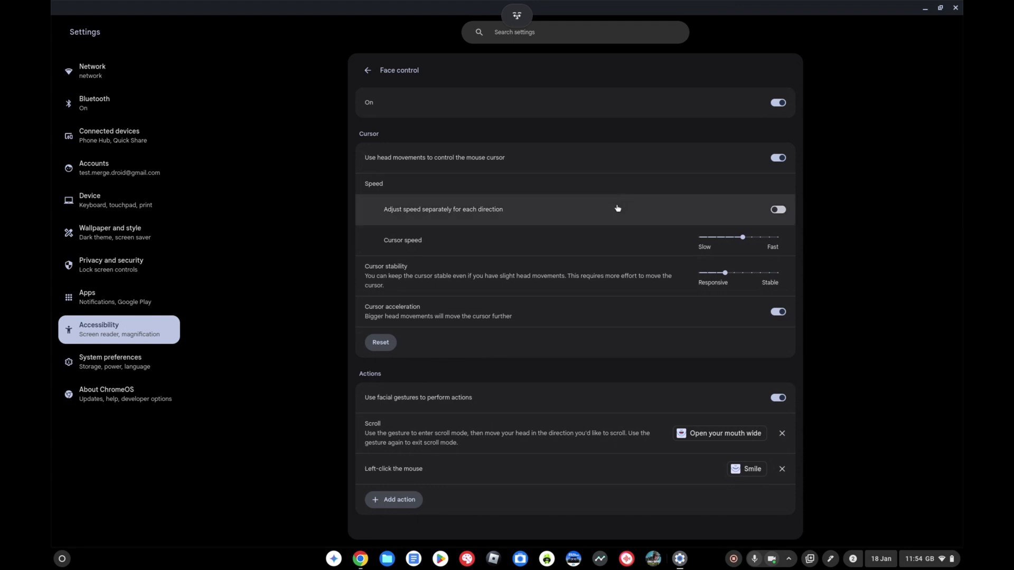
left_click_drag(742, 237, 760, 237)
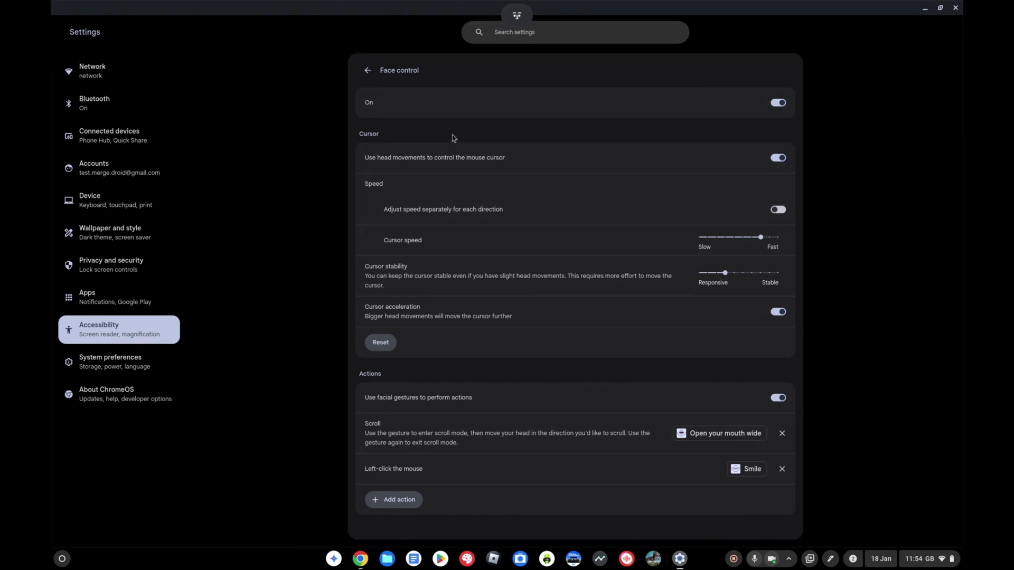
mouse_move(451, 80)
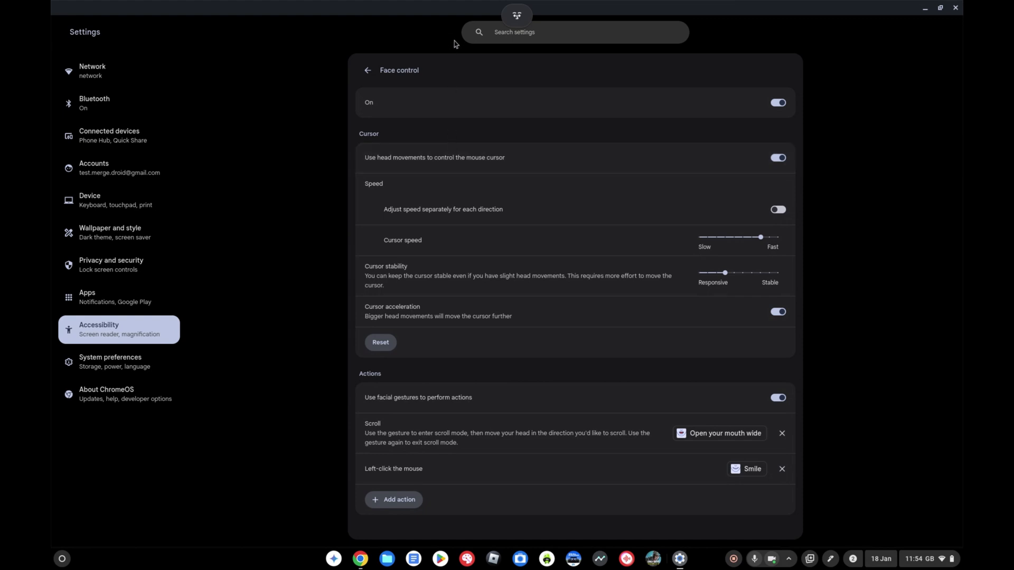
mouse_move(456, 43)
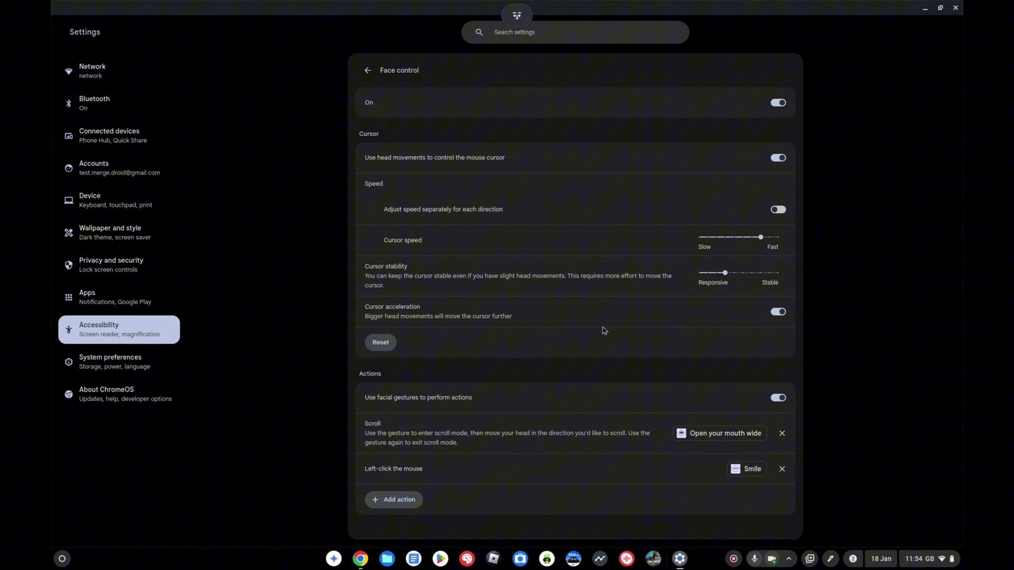
mouse_move(722, 489)
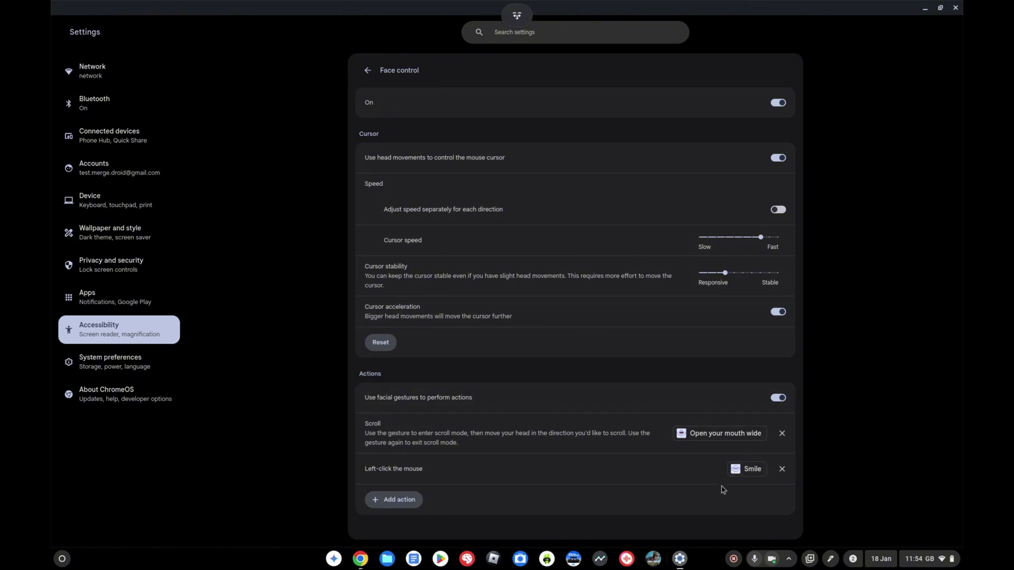
mouse_move(745, 469)
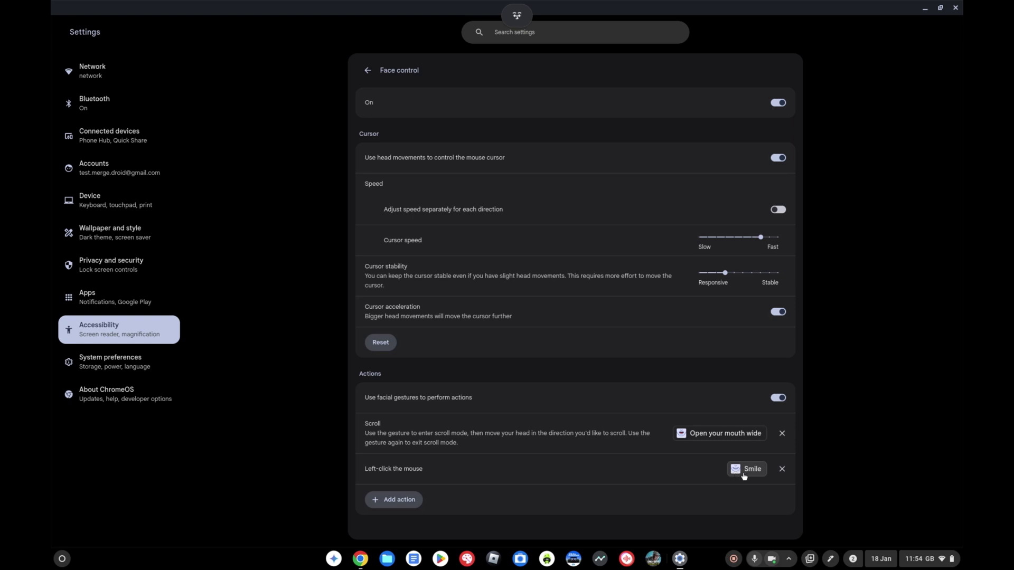
mouse_move(734, 450)
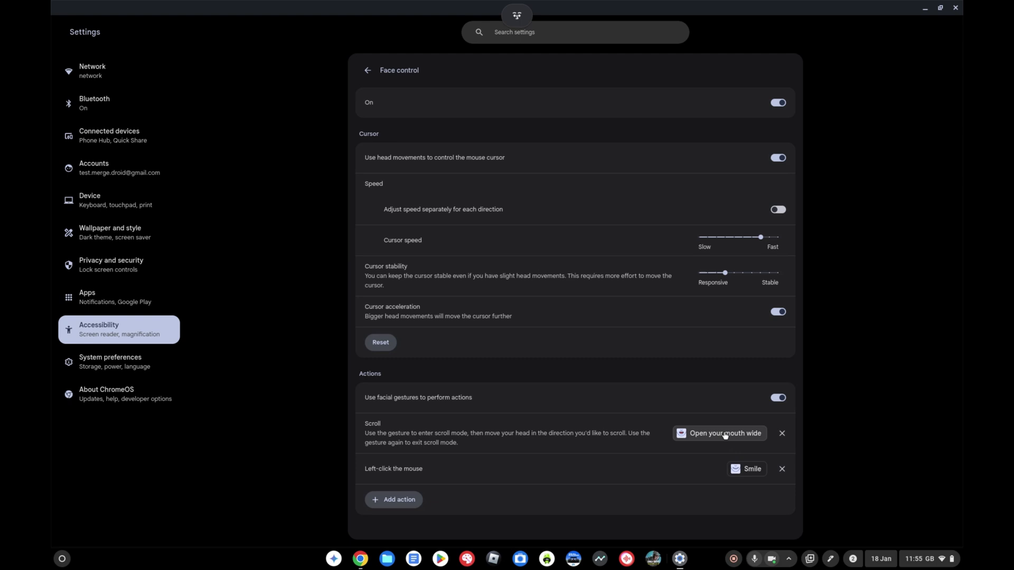
mouse_move(721, 432)
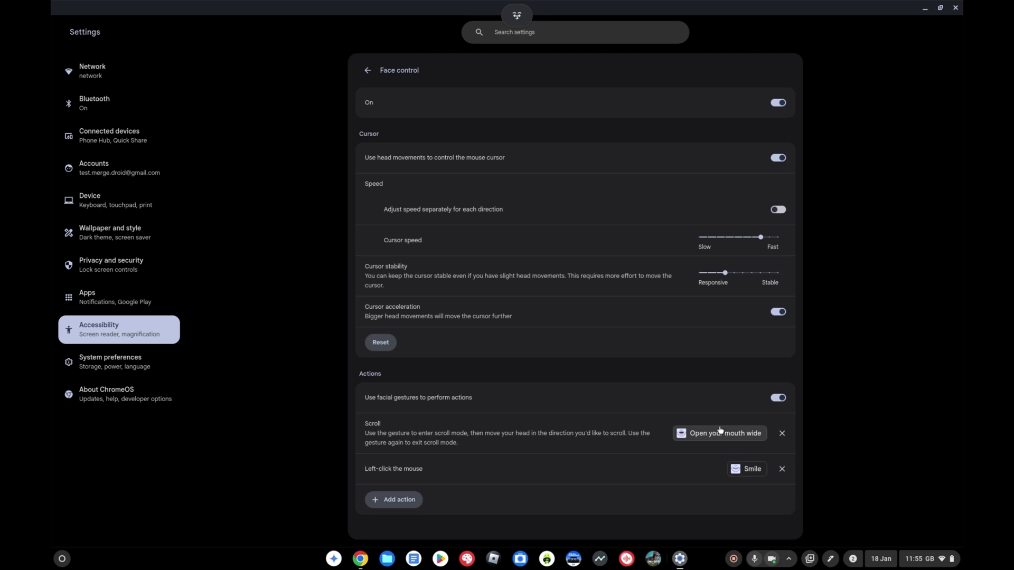
mouse_move(681, 311)
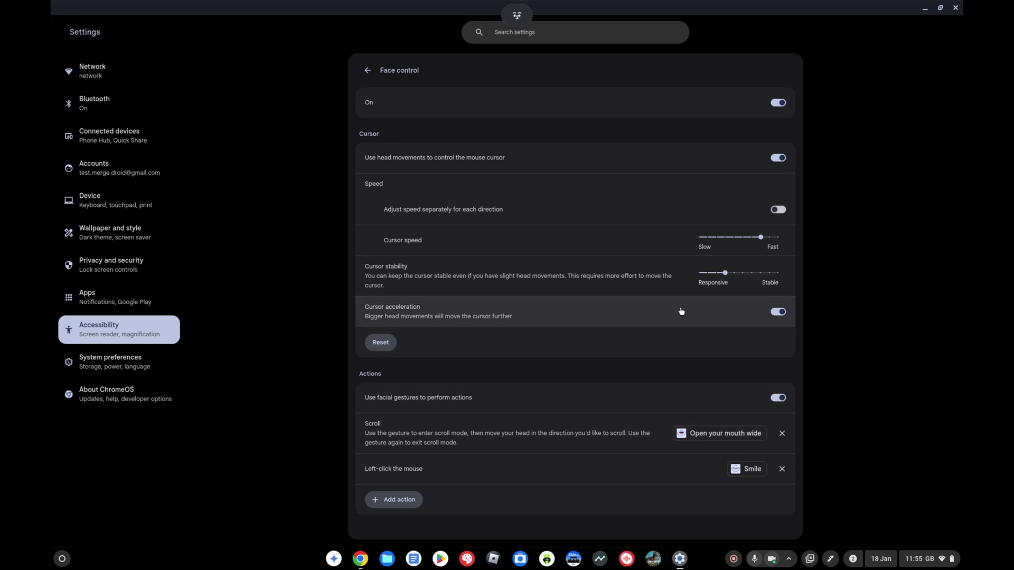
mouse_move(607, 60)
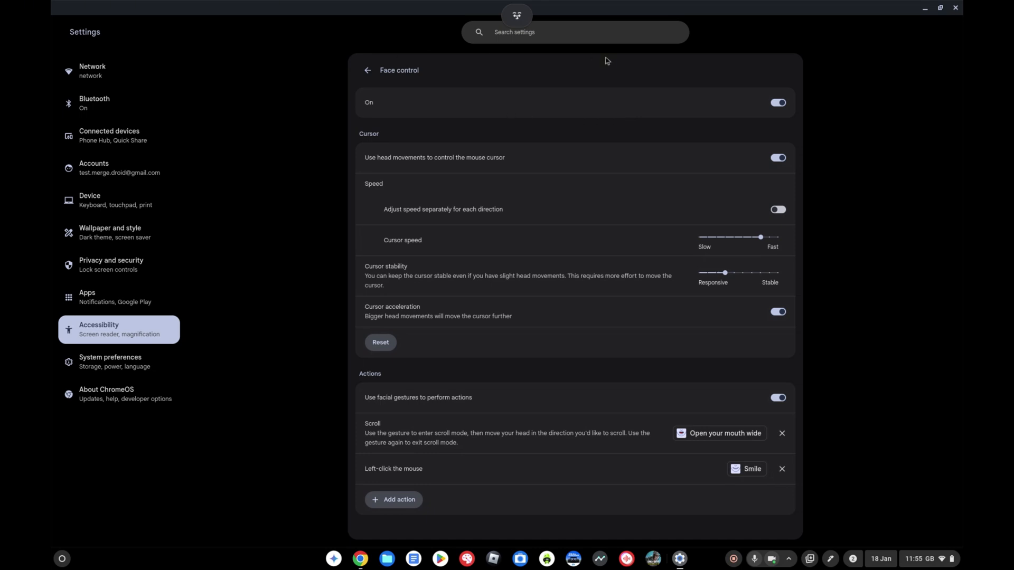
mouse_move(605, 49)
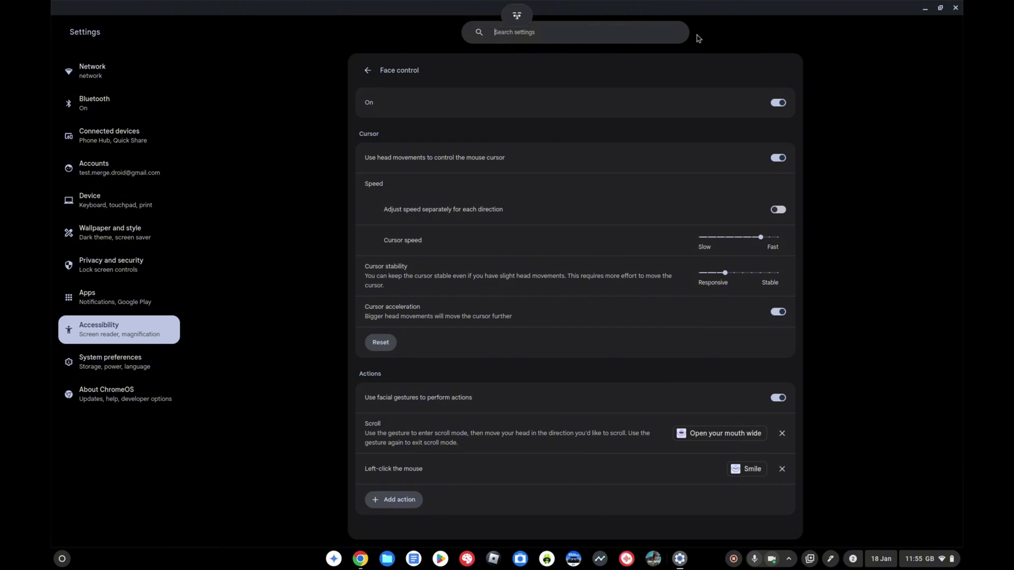
Step: Switch the Face control toggle off, greying out its facial gesture actions
left_click(778, 101)
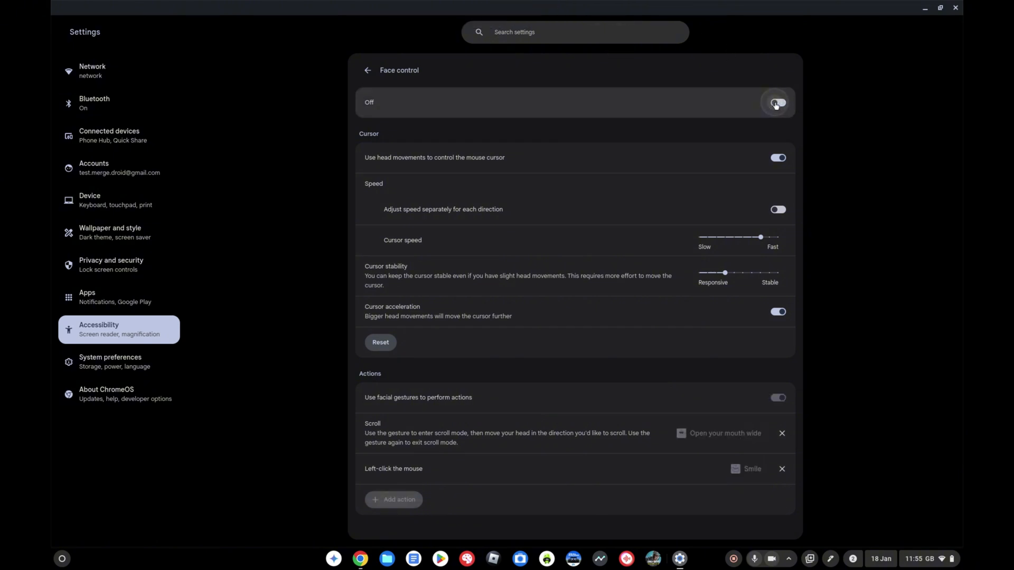
Step: Return to Cursor and touchpad and open the Disable built-in touchpad dropdown
left_click(776, 101)
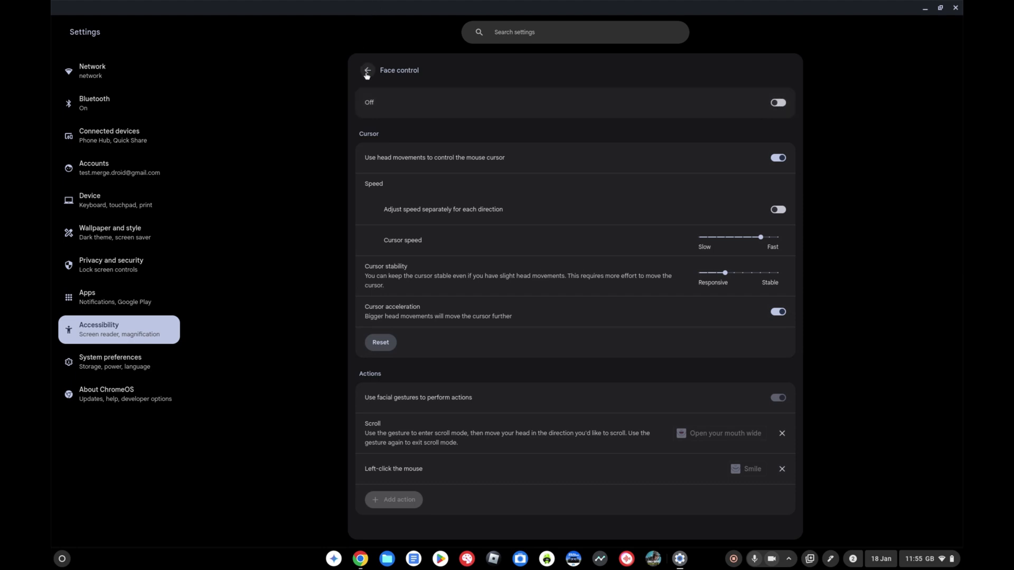
left_click(367, 70)
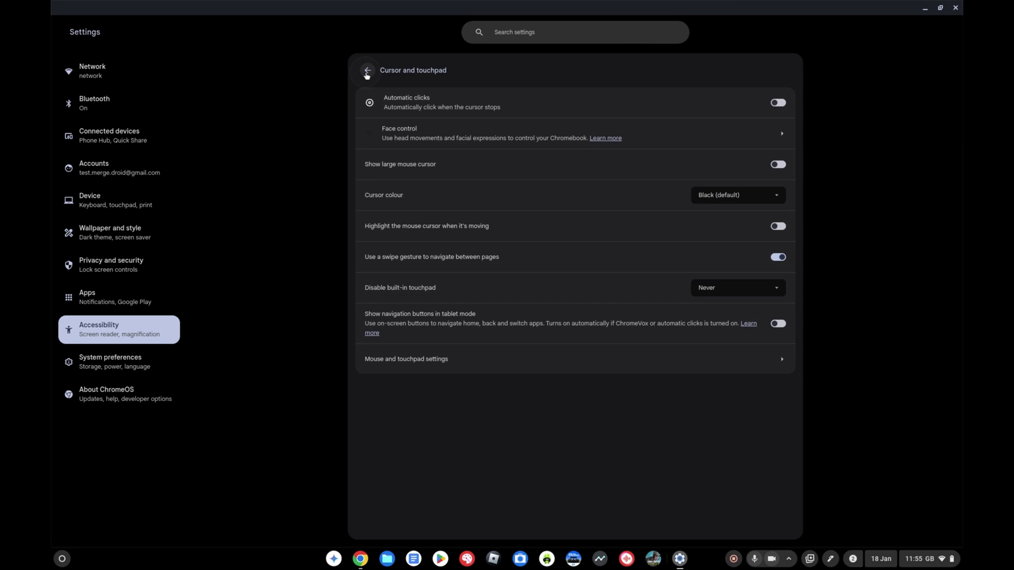
mouse_move(485, 191)
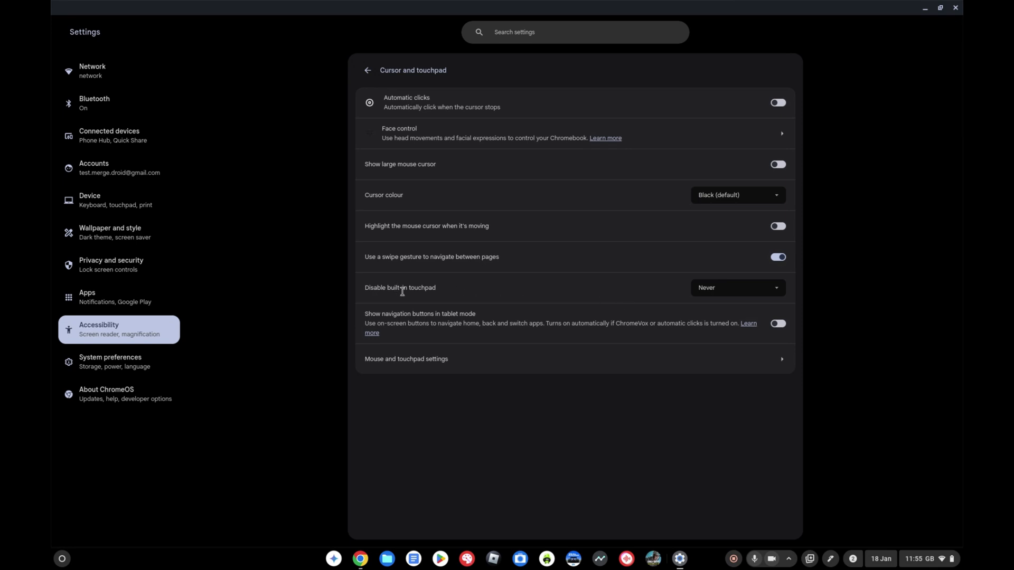
mouse_move(464, 294)
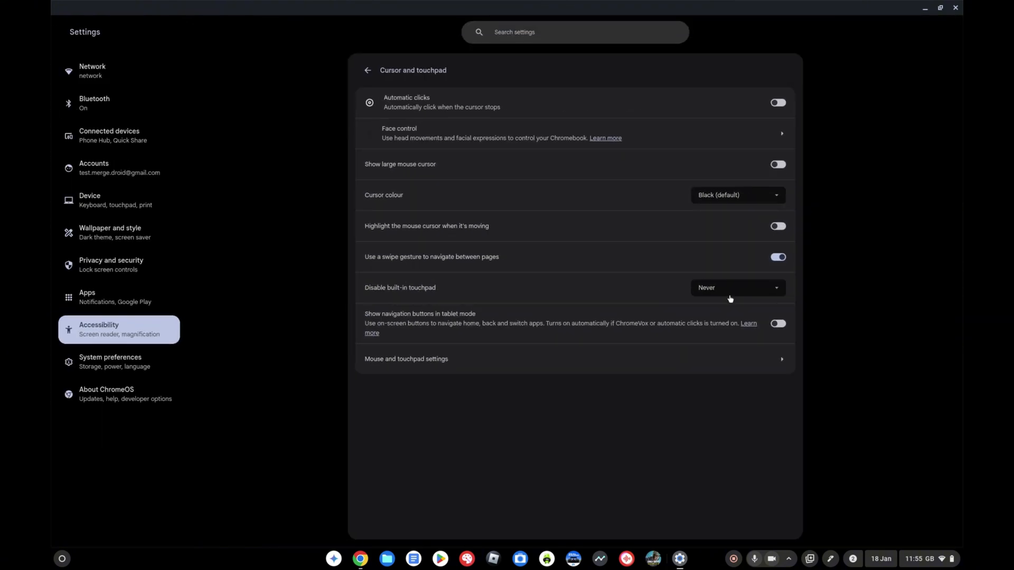
left_click(737, 288)
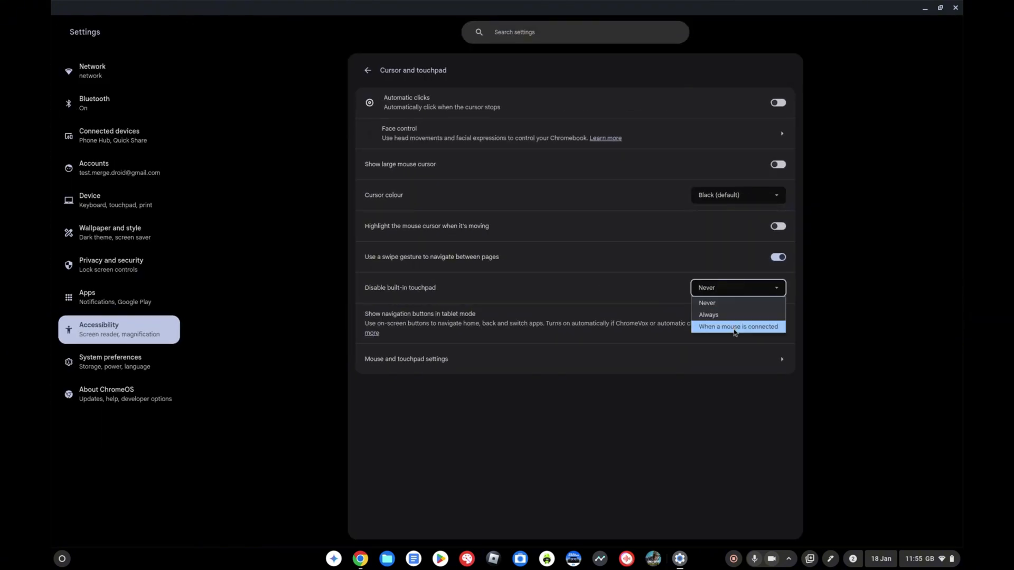
Step: Set Disable built-in touchpad to 'When a mouse is connected', then to 'Always'
left_click(737, 326)
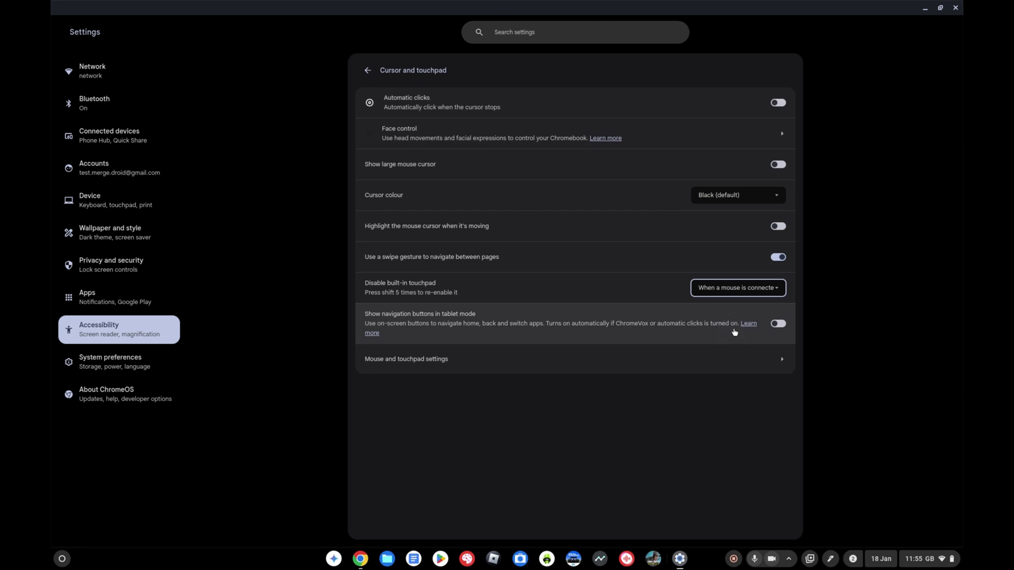
left_click(737, 287)
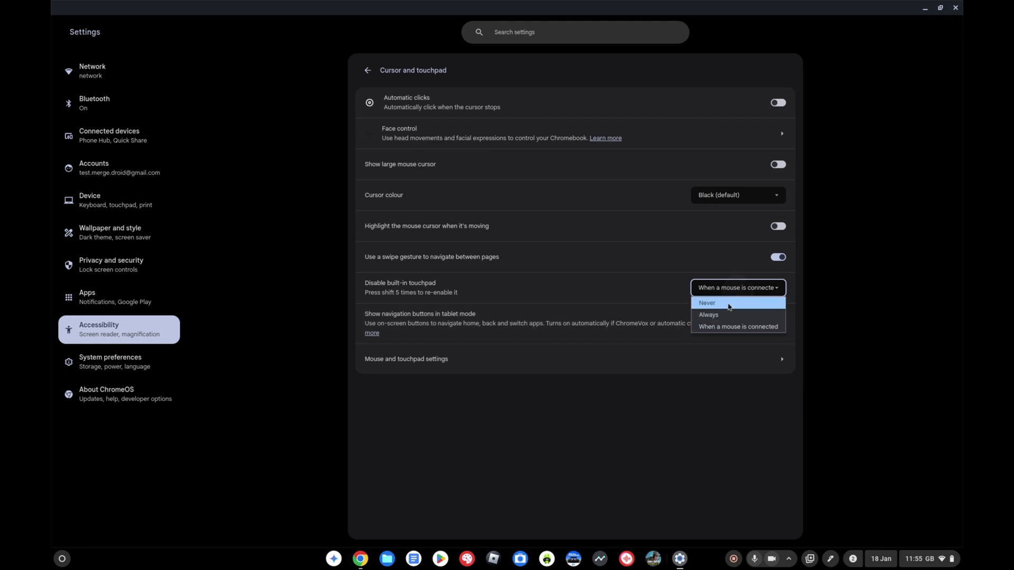
mouse_move(726, 317)
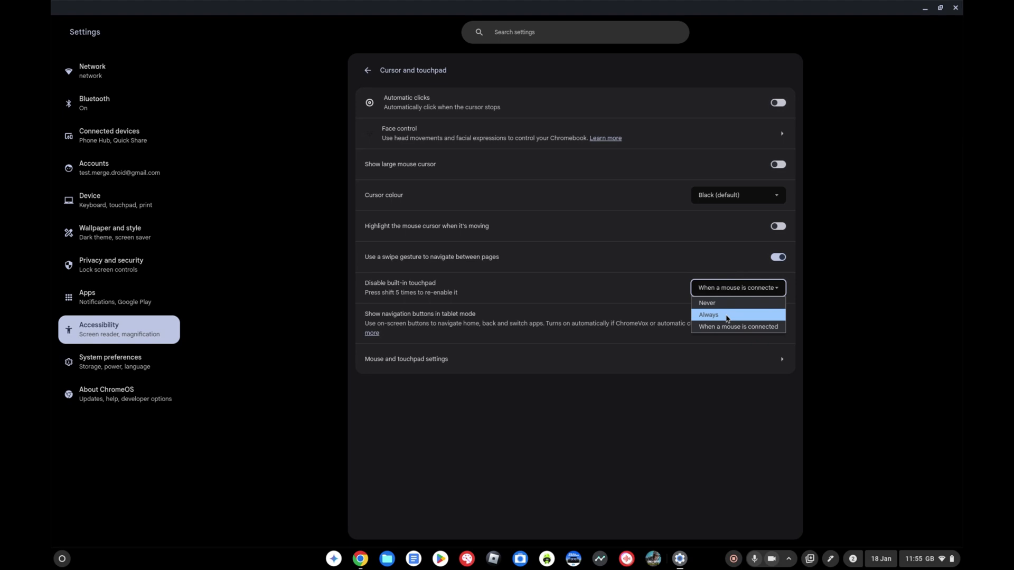
left_click(708, 314)
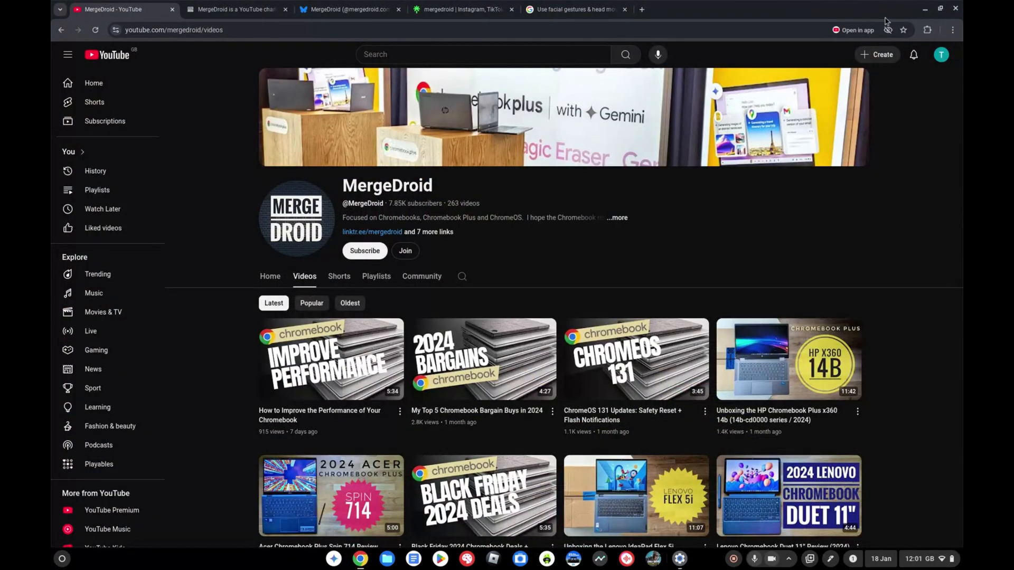
Step: Open Google Password Manager from Chrome's Passwords and autofill menu
left_click(951, 30)
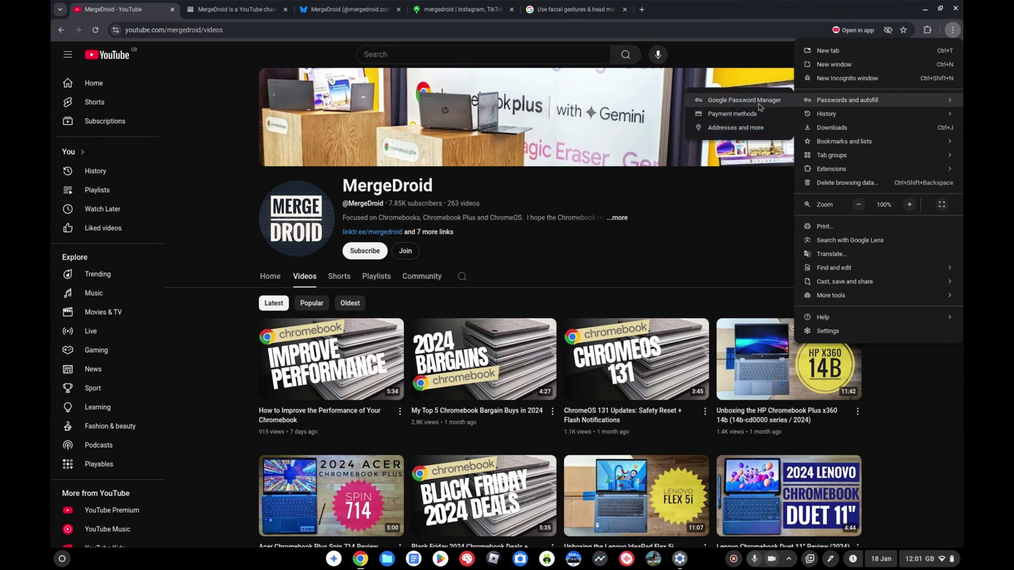
left_click(743, 100)
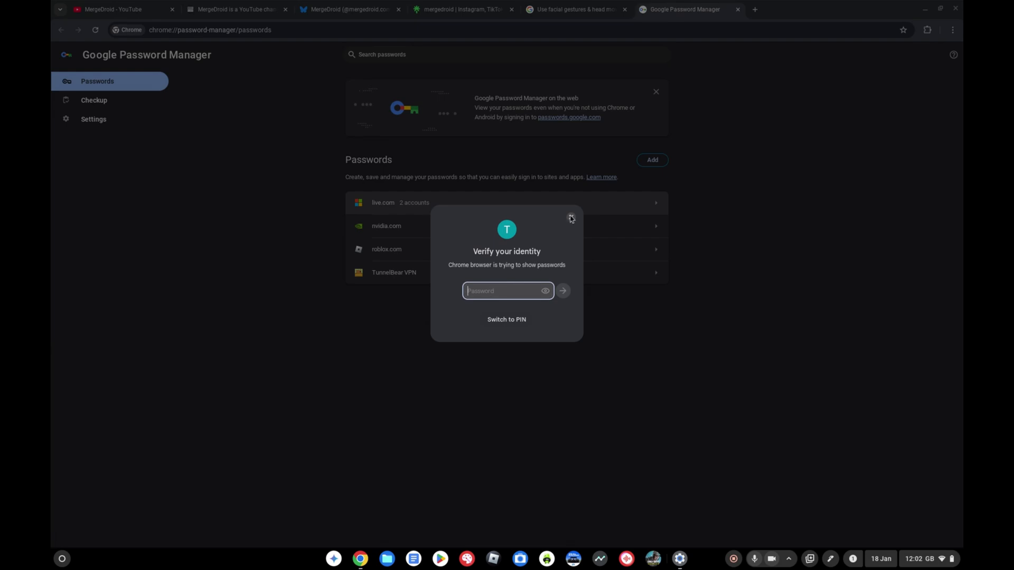
Step: Close the 'Verify your identity' dialog in Password Manager
left_click(116, 9)
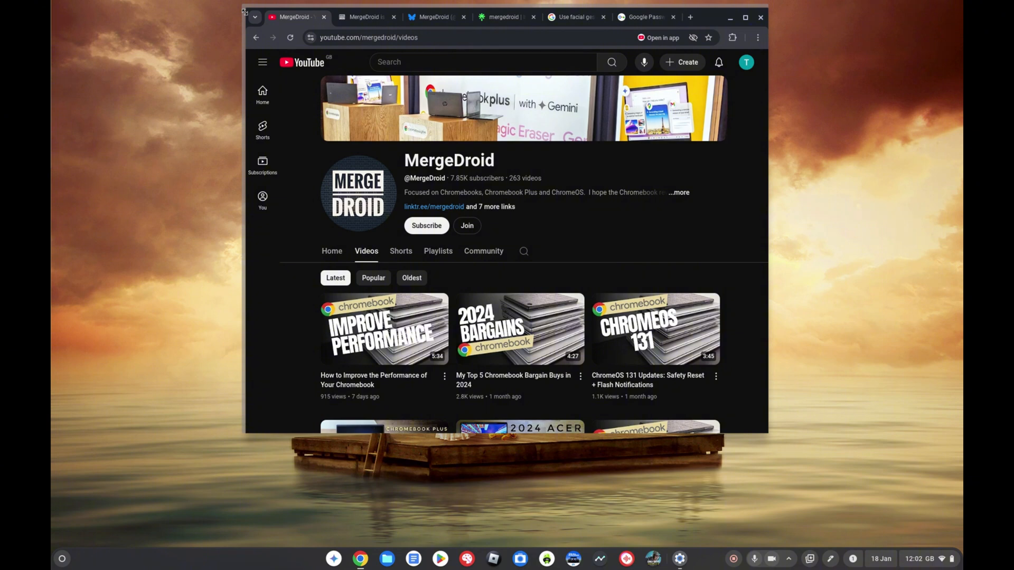
Step: Switch to the second tab showing the buymeacoffee.com support page
left_click(367, 17)
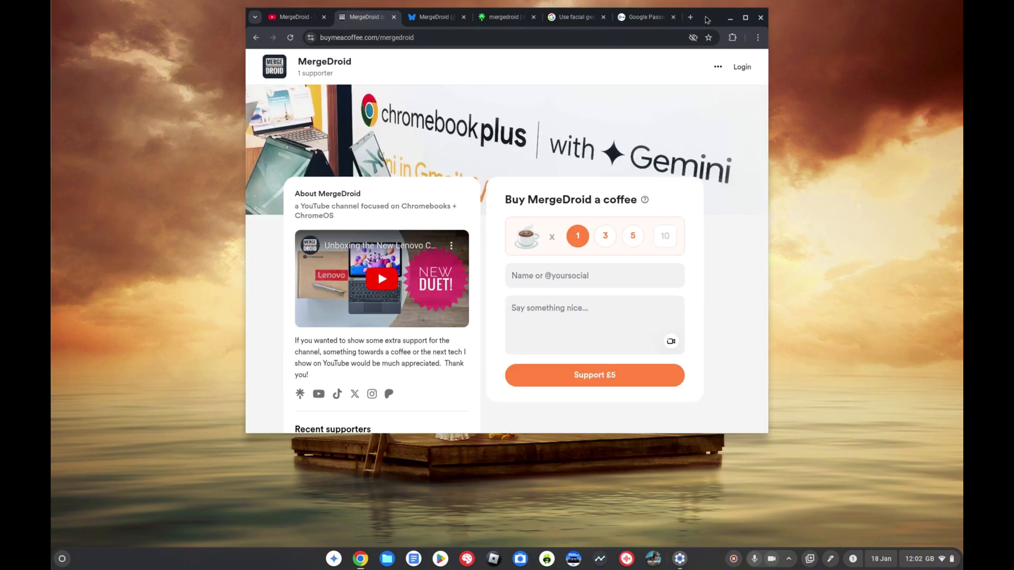